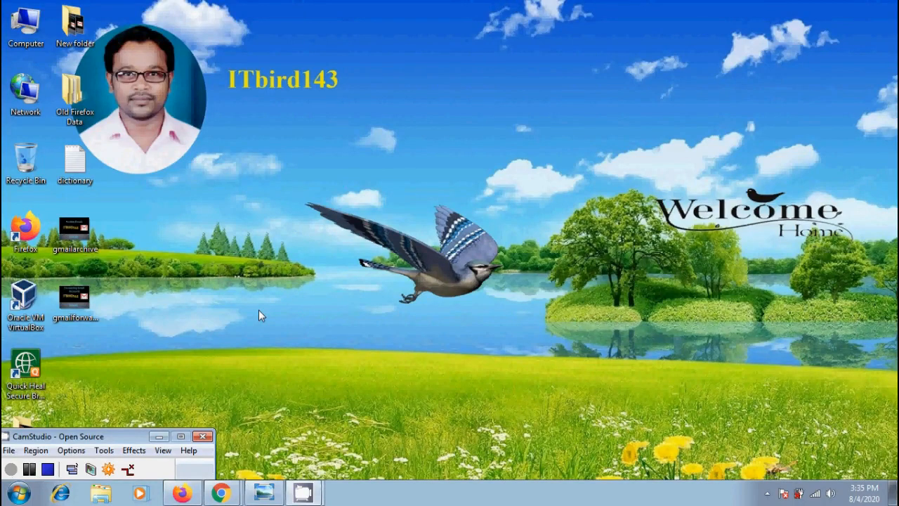
# Step: Launch the browser and sign in to the forwarding Gmail account's inbox
pyautogui.doubleClick(74, 298)
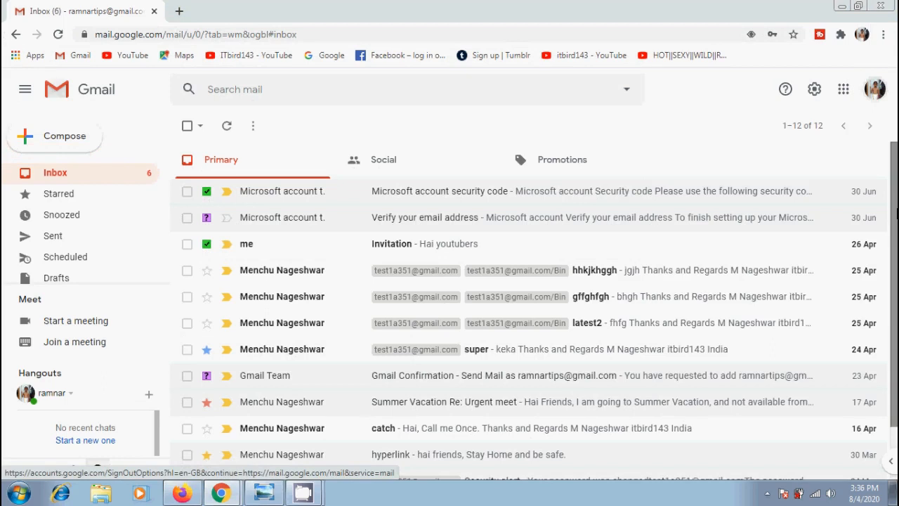
pyautogui.moveTo(873, 217)
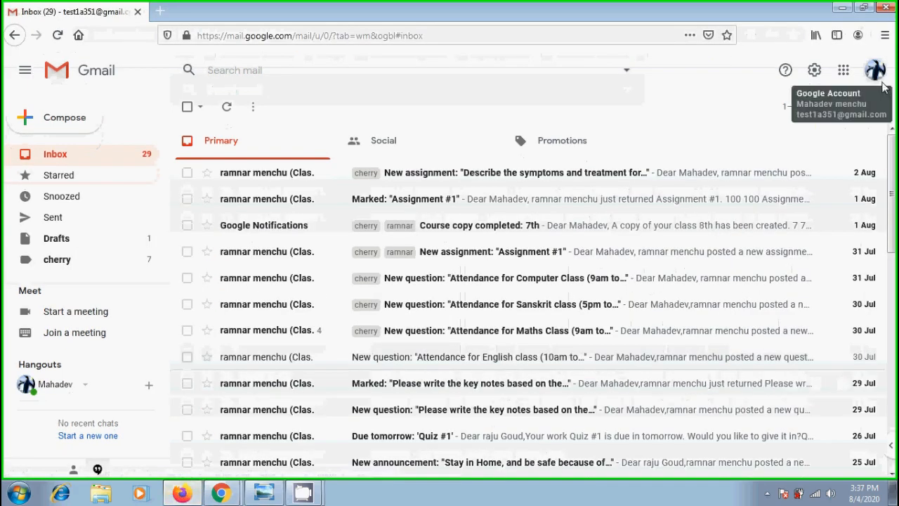
# Step: Go from Quick settings to See all settings, then the Forwarding and POP/IMAP tab
pyautogui.click(875, 69)
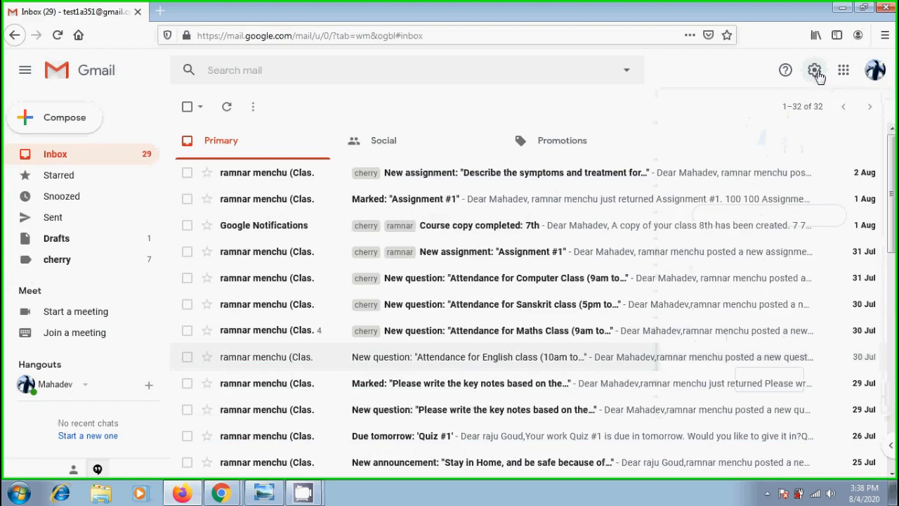
pyautogui.click(813, 70)
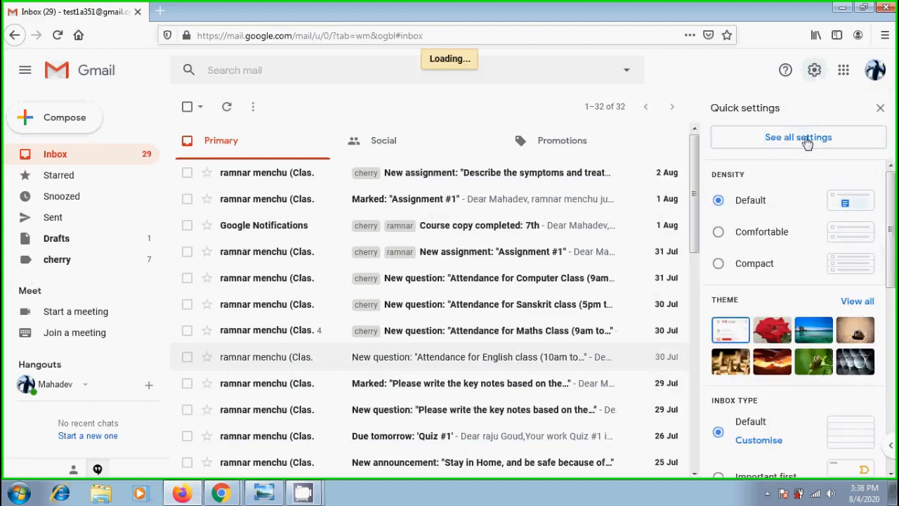
pyautogui.click(798, 137)
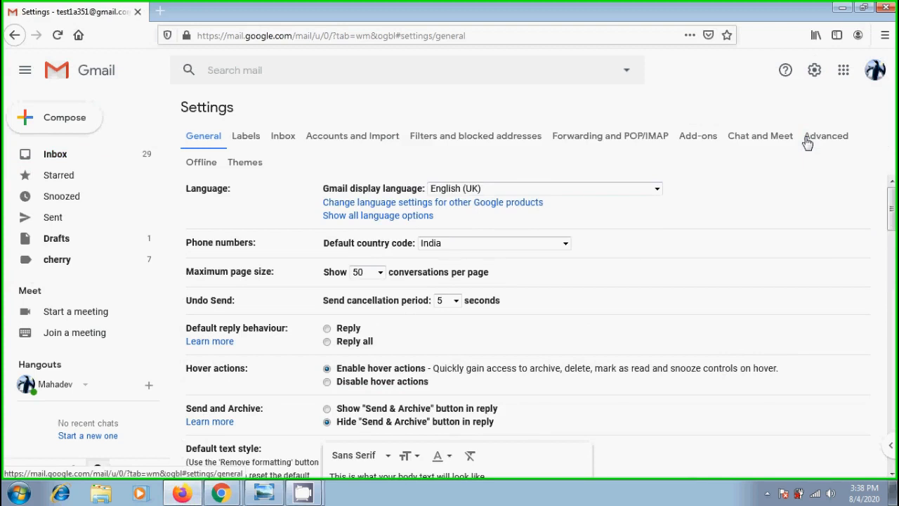
pyautogui.click(609, 135)
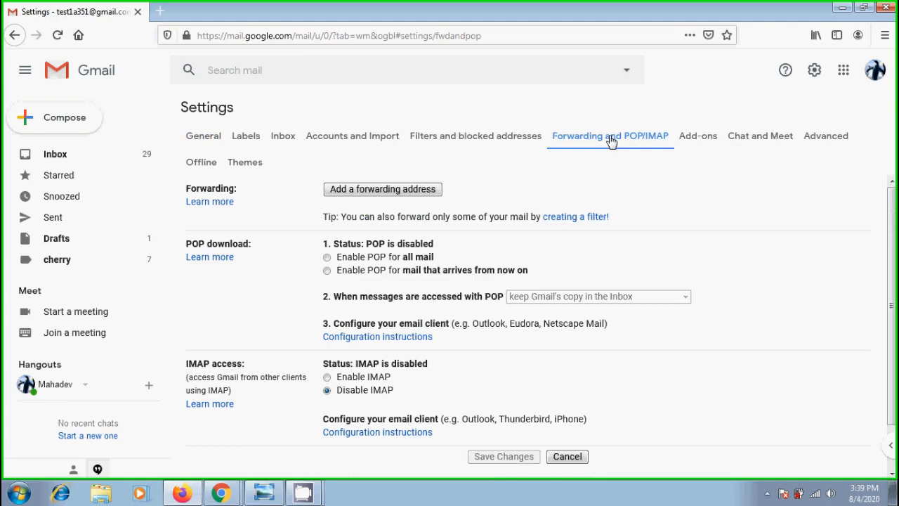
pyautogui.click(382, 189)
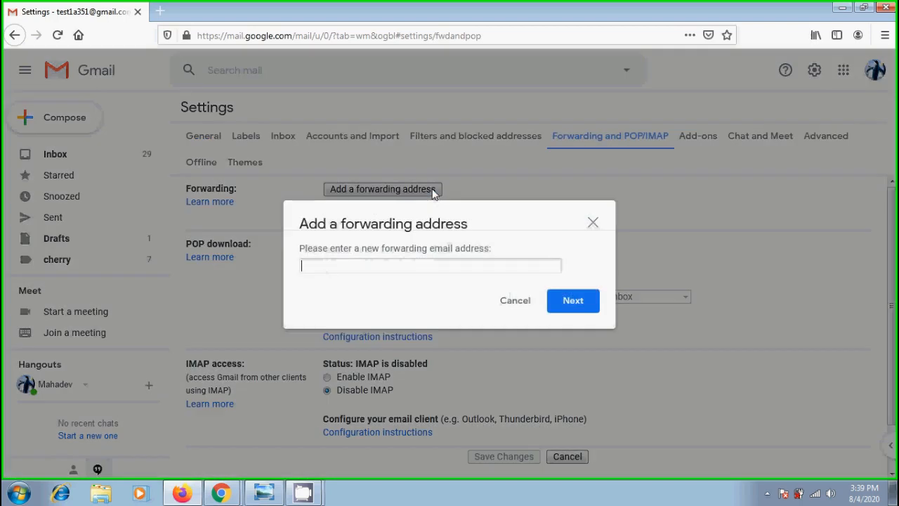
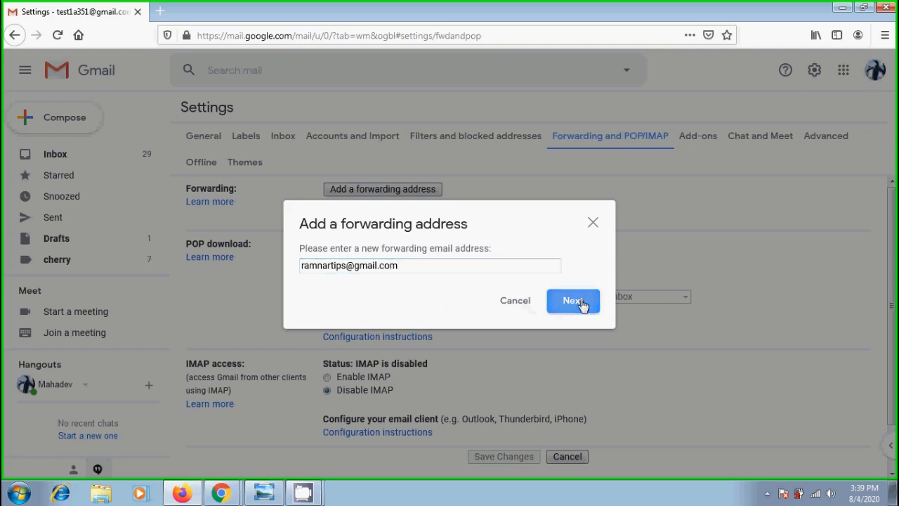
pyautogui.click(573, 301)
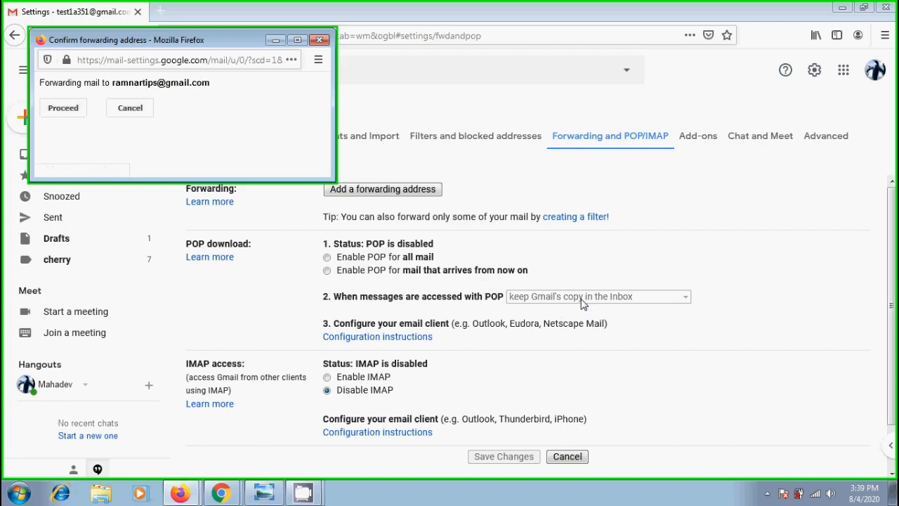
pyautogui.click(62, 107)
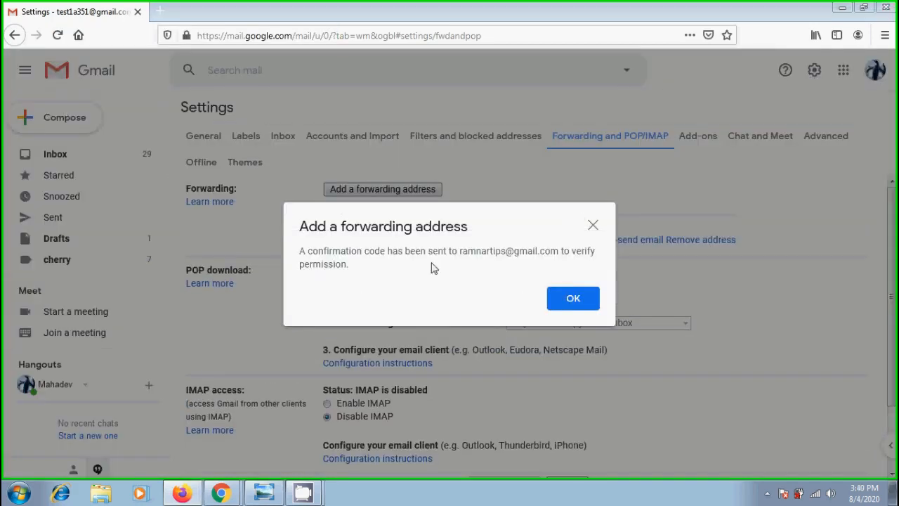
pyautogui.moveTo(550, 269)
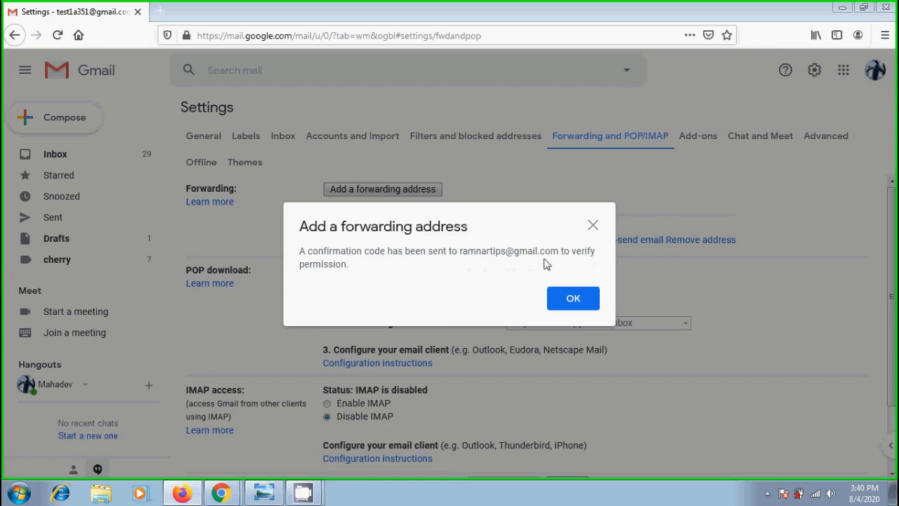
pyautogui.click(572, 298)
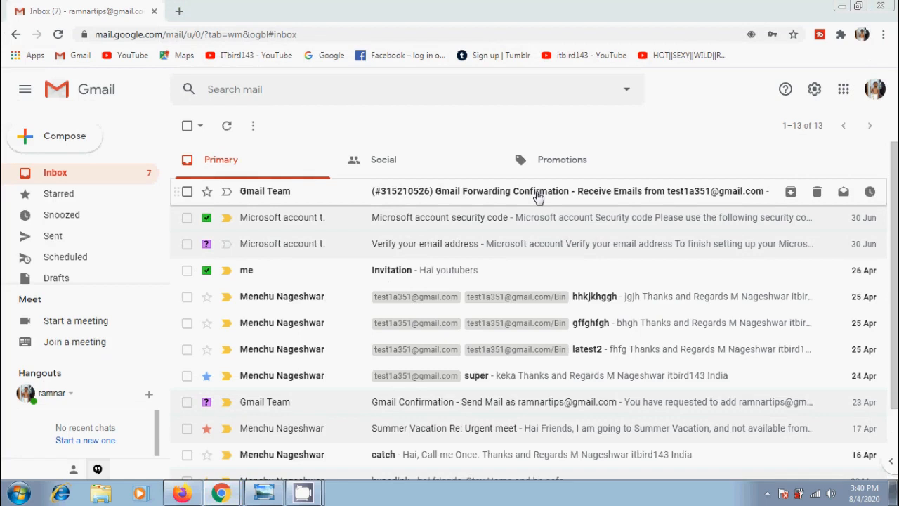
# Step: Open the Gmail Forwarding Confirmation email in the primary inbox to see the code
pyautogui.click(491, 191)
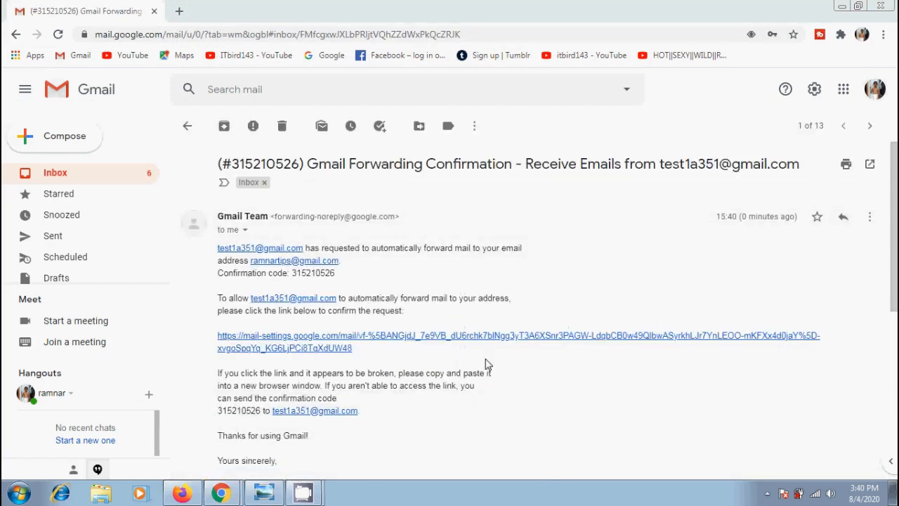
pyautogui.moveTo(500, 355)
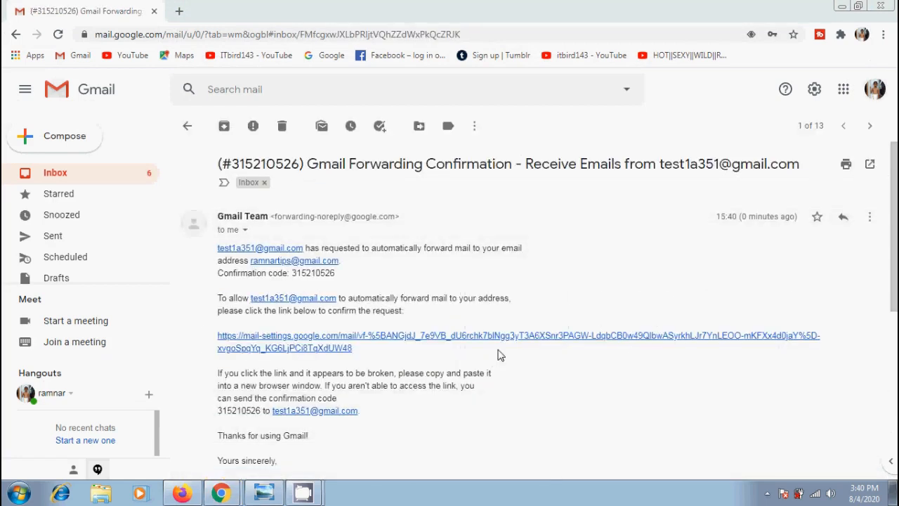
pyautogui.moveTo(514, 351)
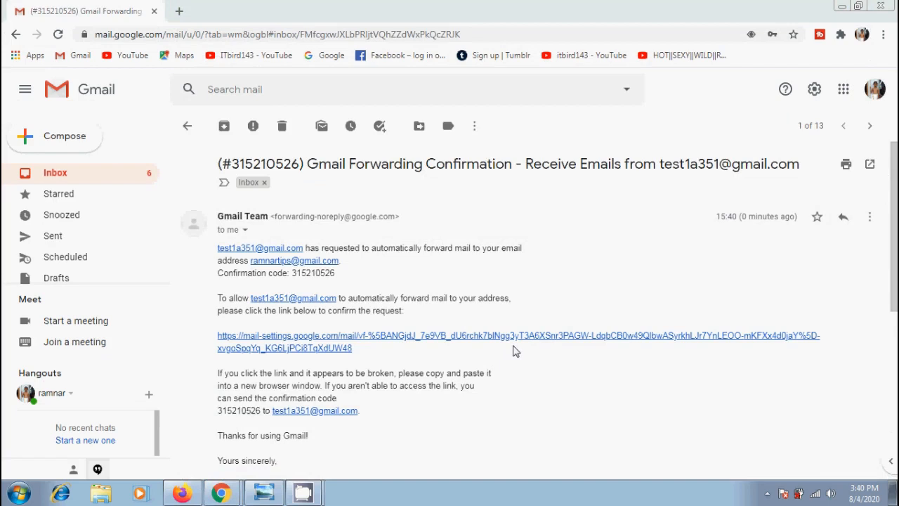
pyautogui.moveTo(336, 276)
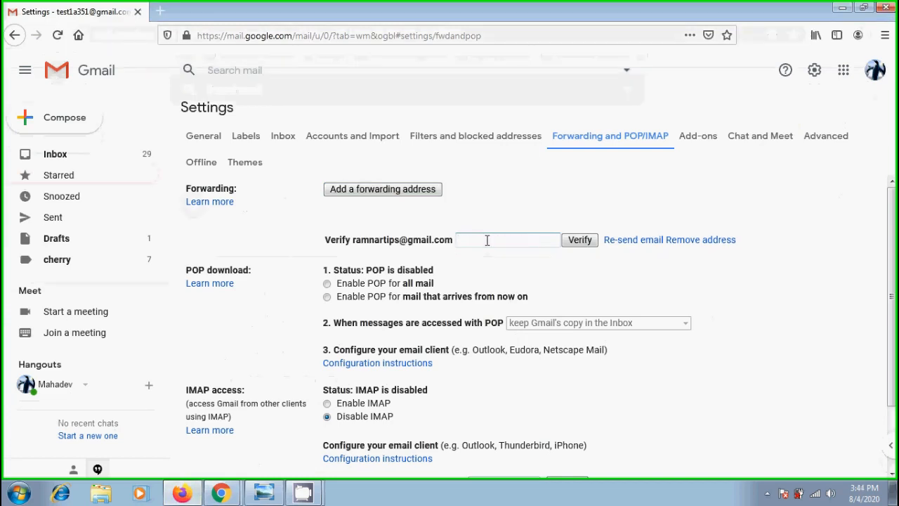
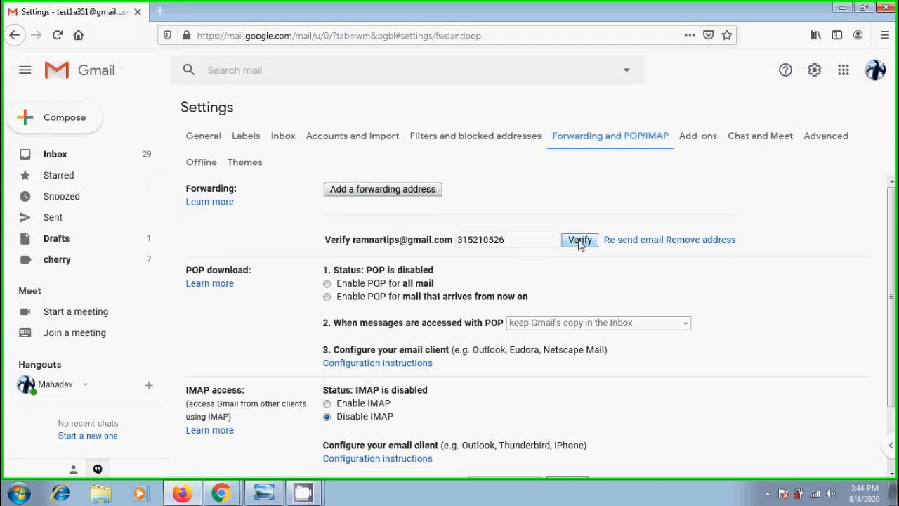
pyautogui.click(579, 240)
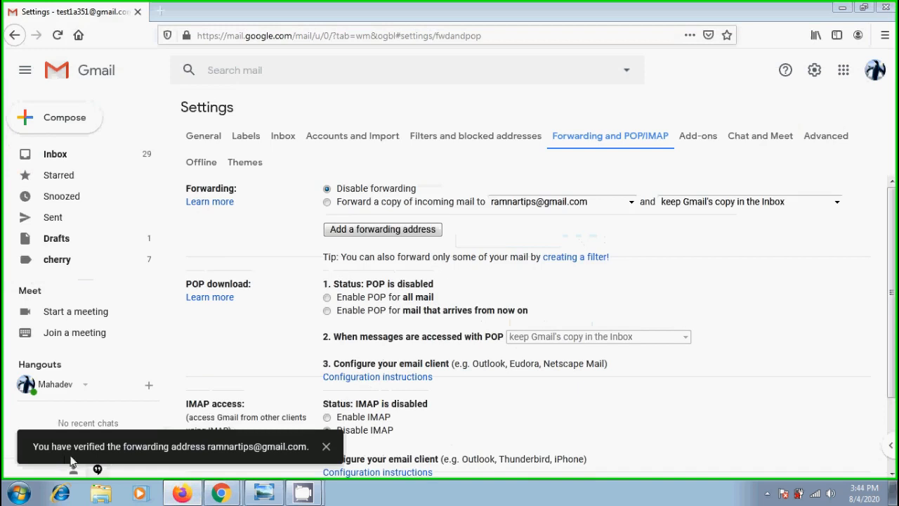
pyautogui.moveTo(221, 460)
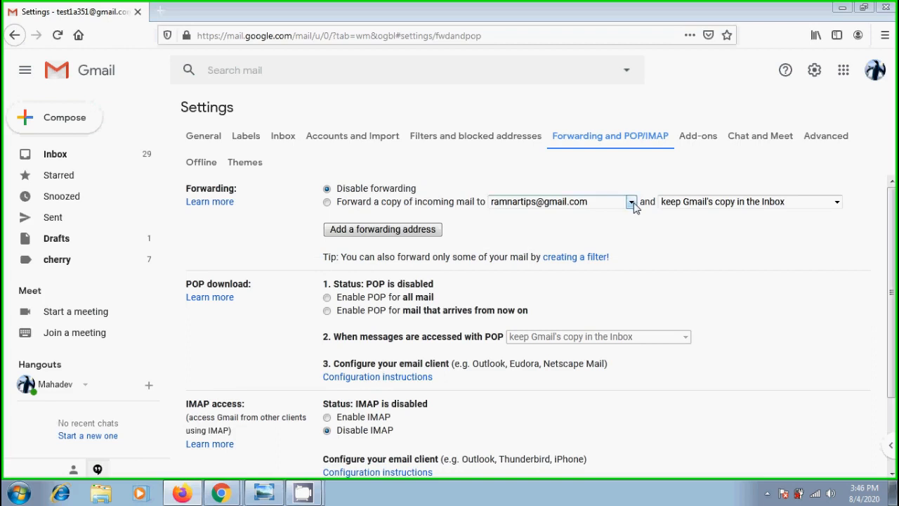
pyautogui.click(631, 202)
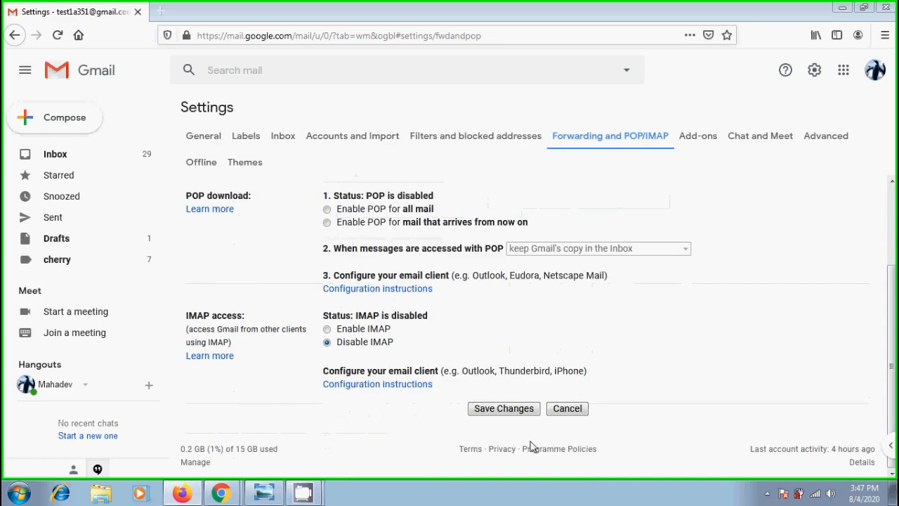
pyautogui.click(503, 408)
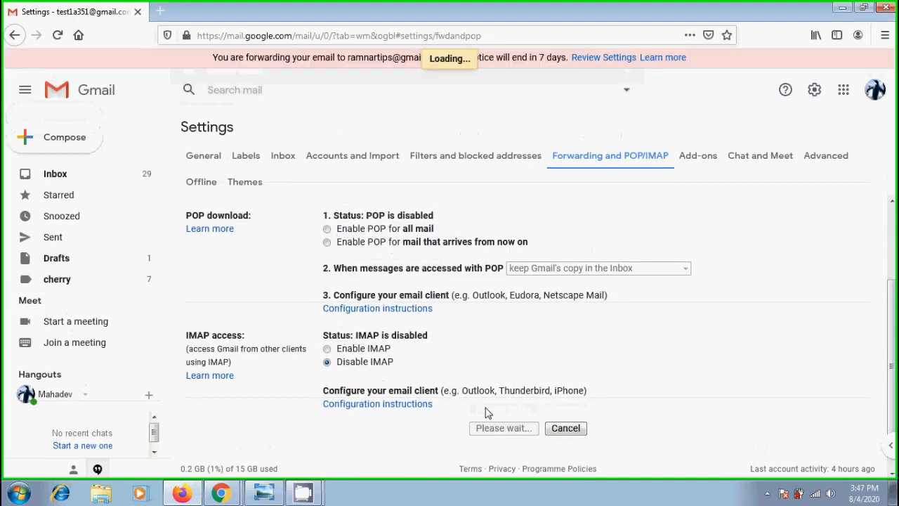
pyautogui.click(55, 174)
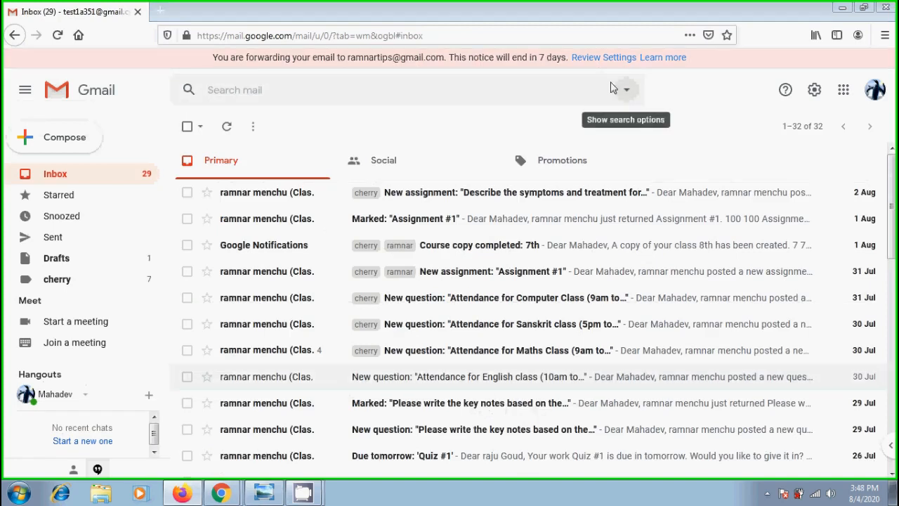
pyautogui.moveTo(541, 79)
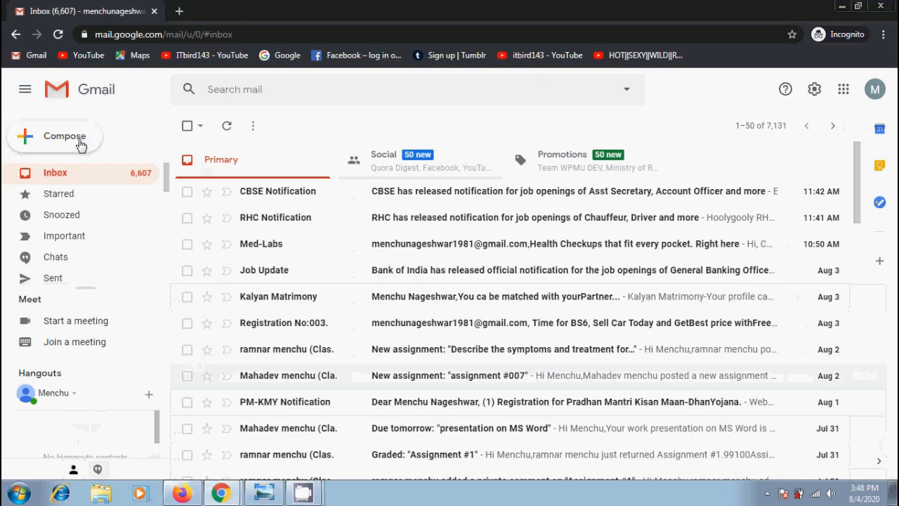
pyautogui.click(64, 136)
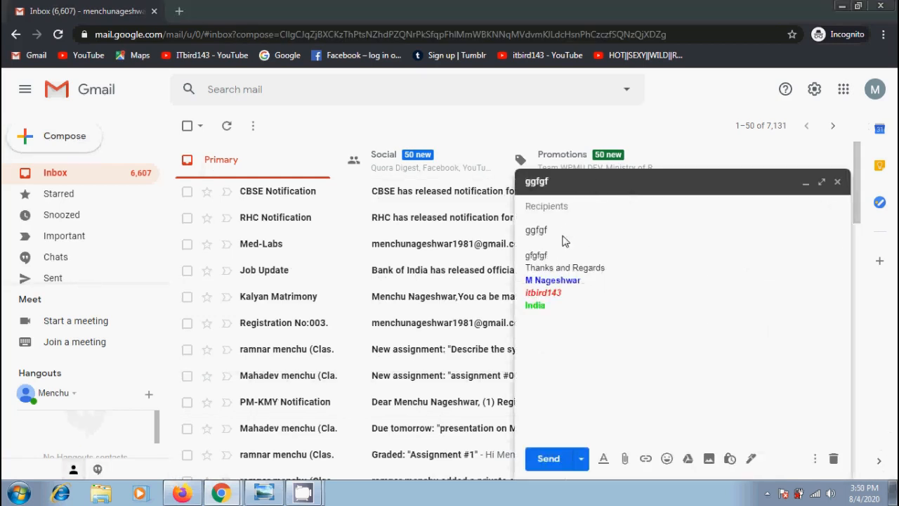
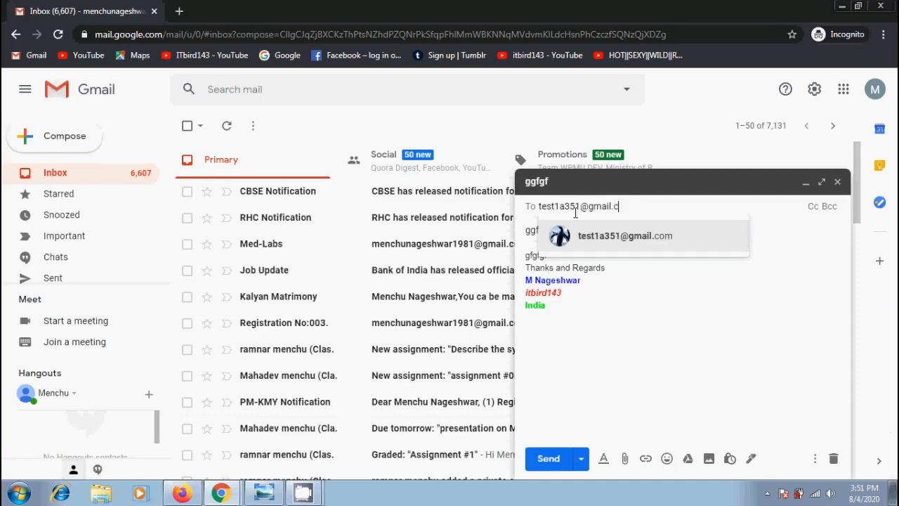
pyautogui.click(547, 458)
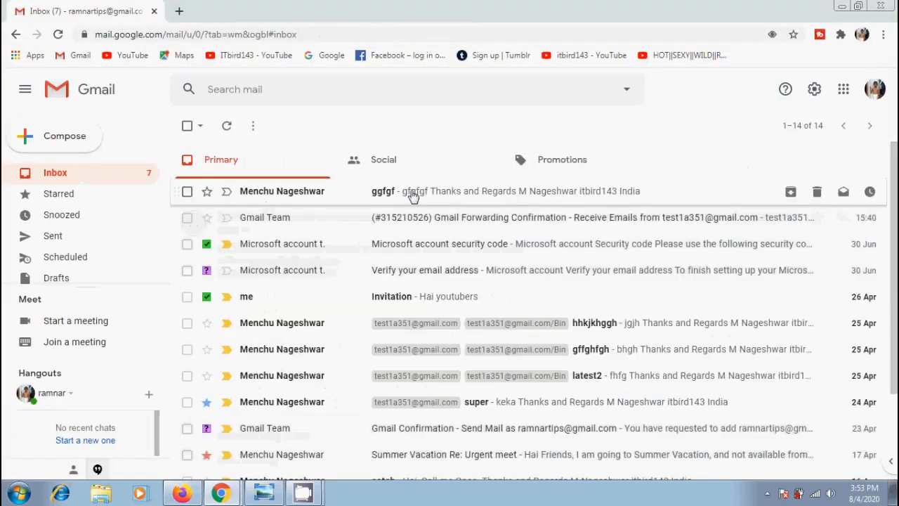
pyautogui.moveTo(464, 196)
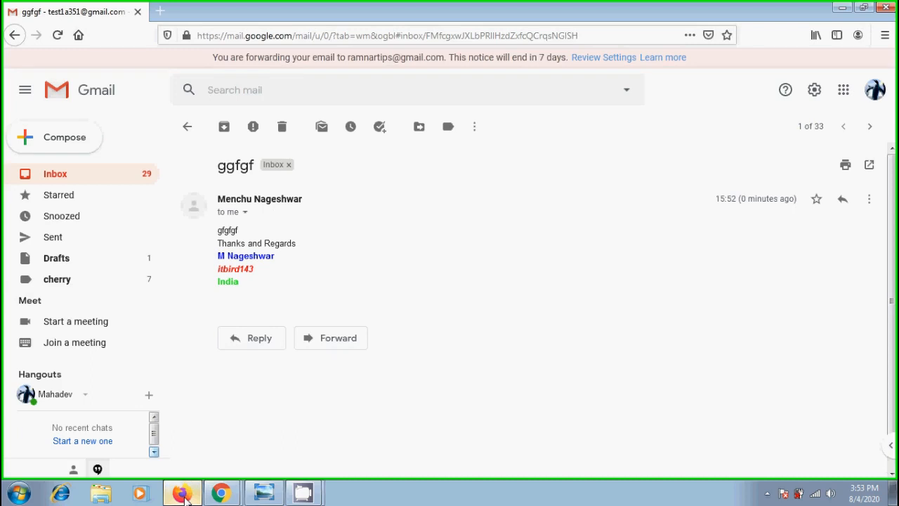
# Step: Click the gear icon to show the Quick settings panel in the forwarding account
pyautogui.click(814, 90)
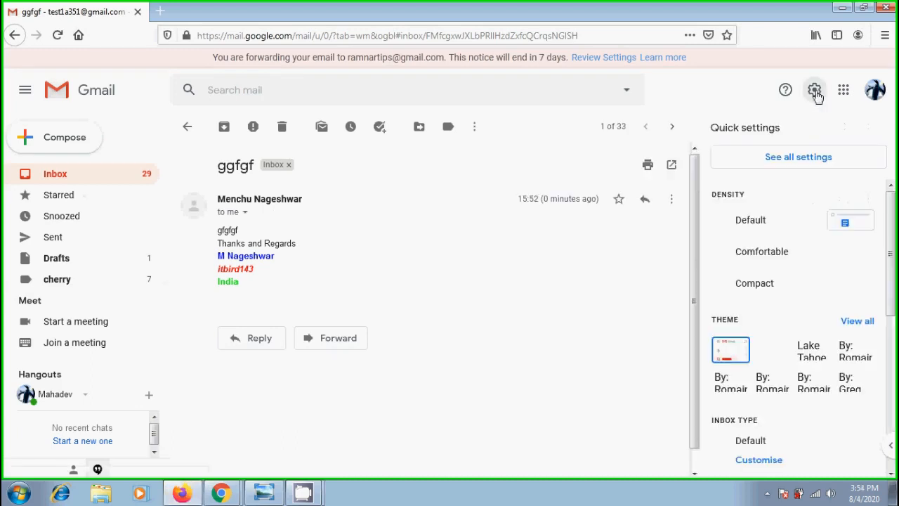
# Step: Set forwarded mail to mark Gmail's copy as read and save the settings
pyautogui.click(798, 157)
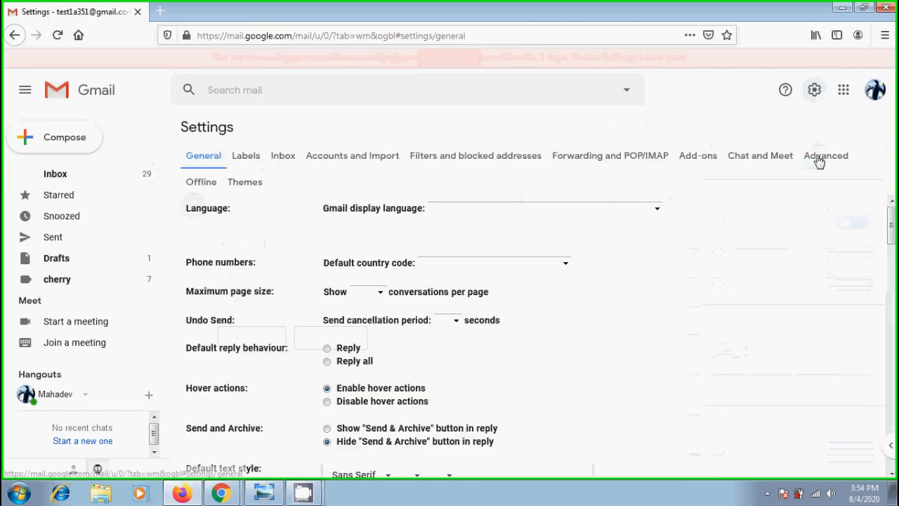
pyautogui.click(609, 155)
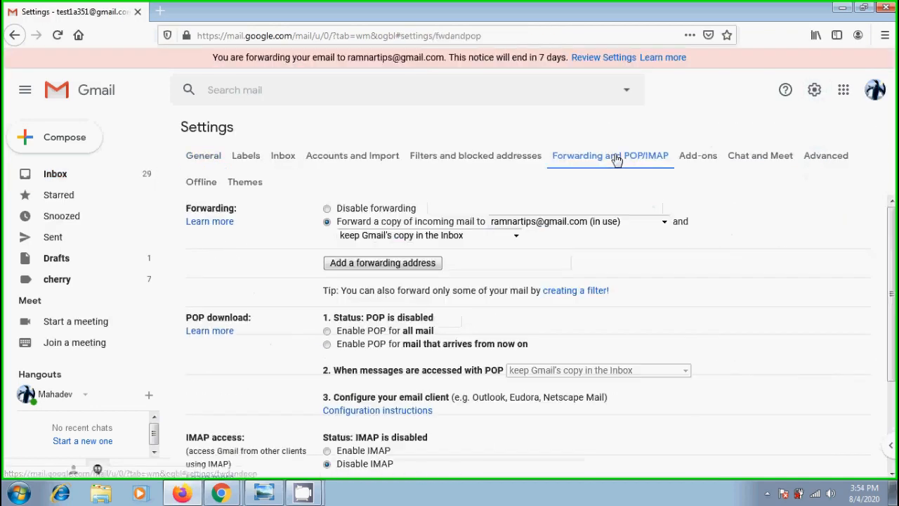
pyautogui.click(516, 235)
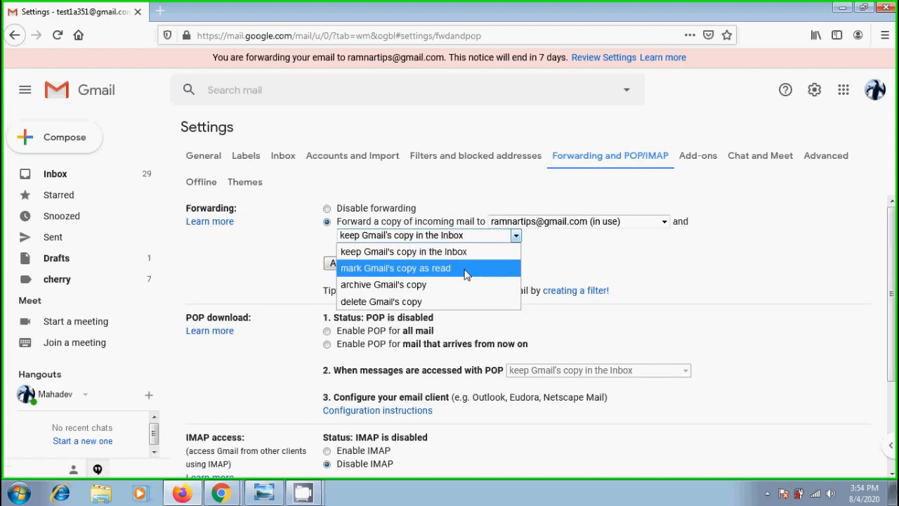
pyautogui.scroll(-3)
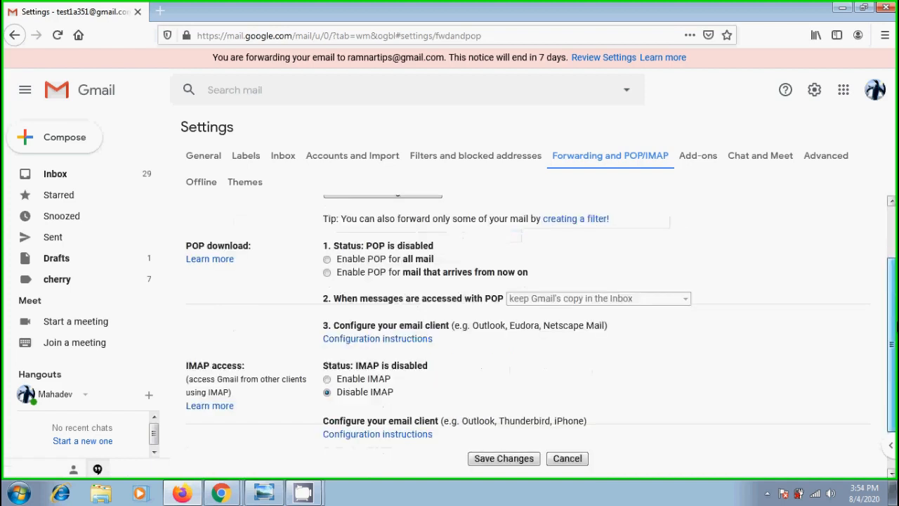
pyautogui.click(504, 458)
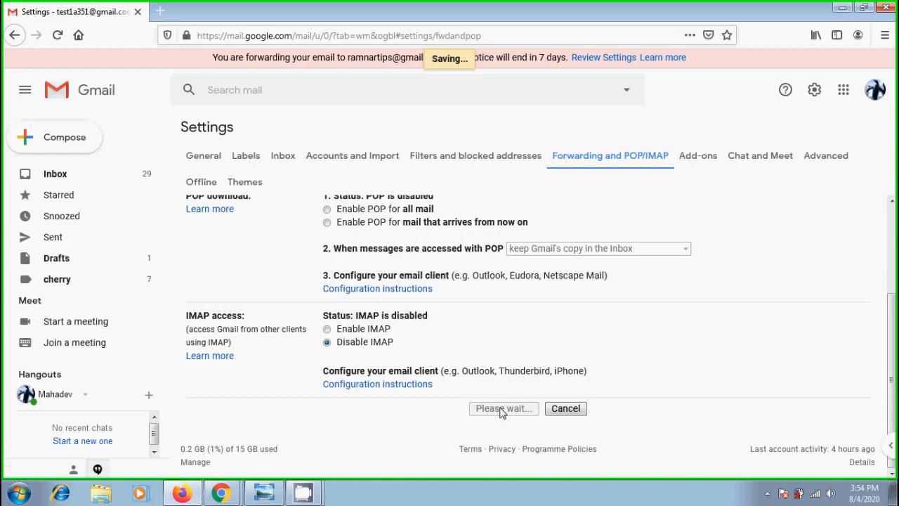
pyautogui.click(54, 174)
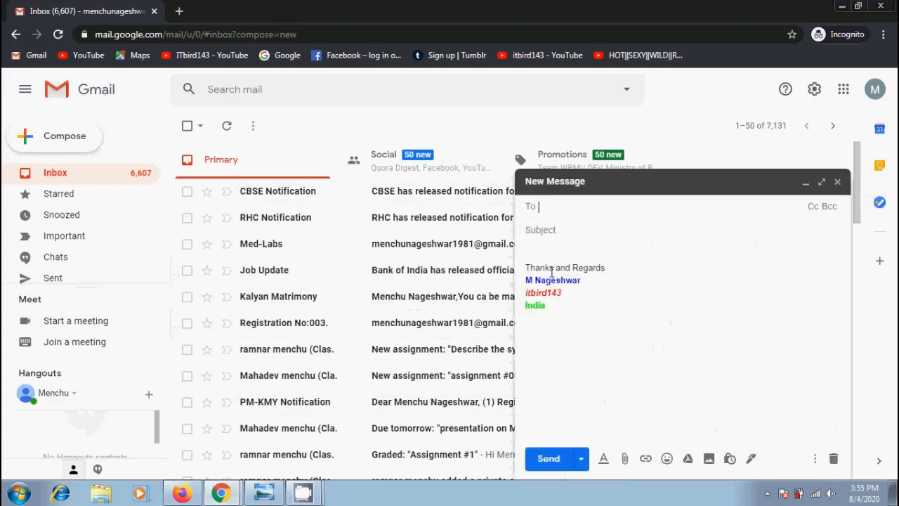
# Step: Send the fgfgfg test message and open it in the primary inbox
pyautogui.write('fgfgfg')
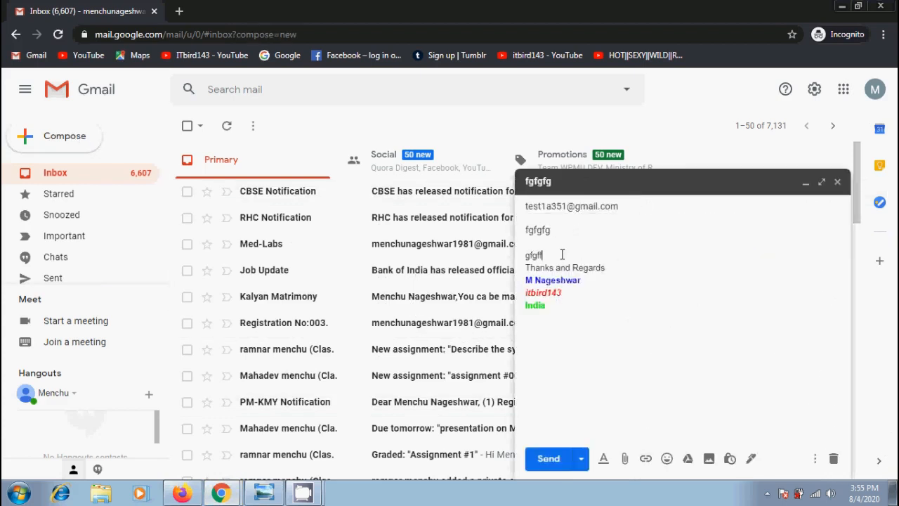
pyautogui.click(547, 458)
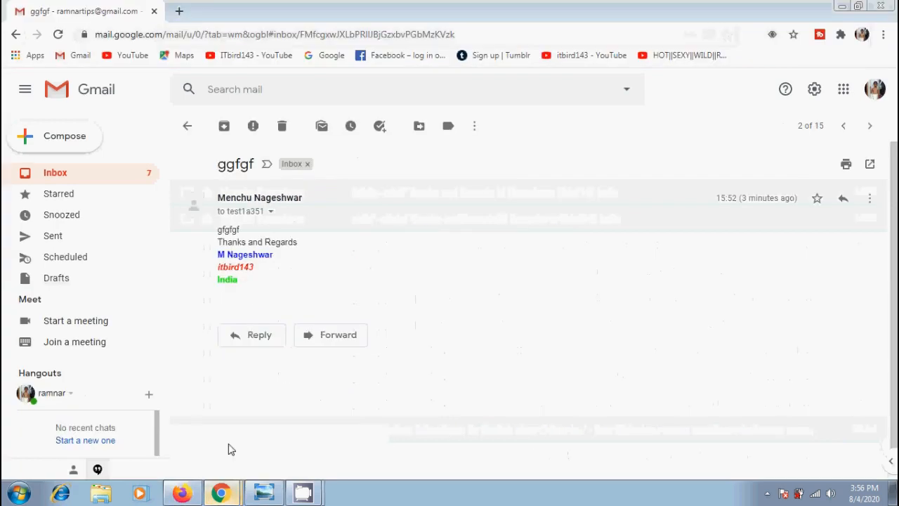
pyautogui.click(187, 126)
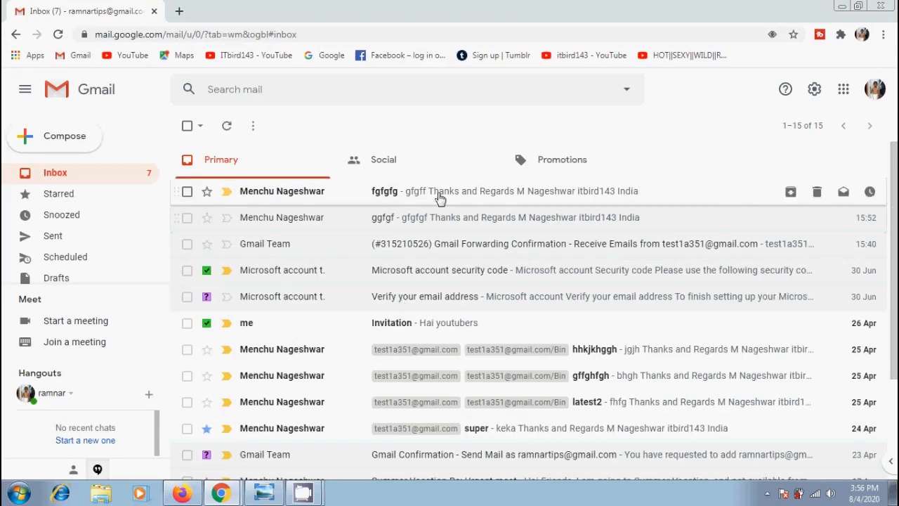
pyautogui.click(441, 191)
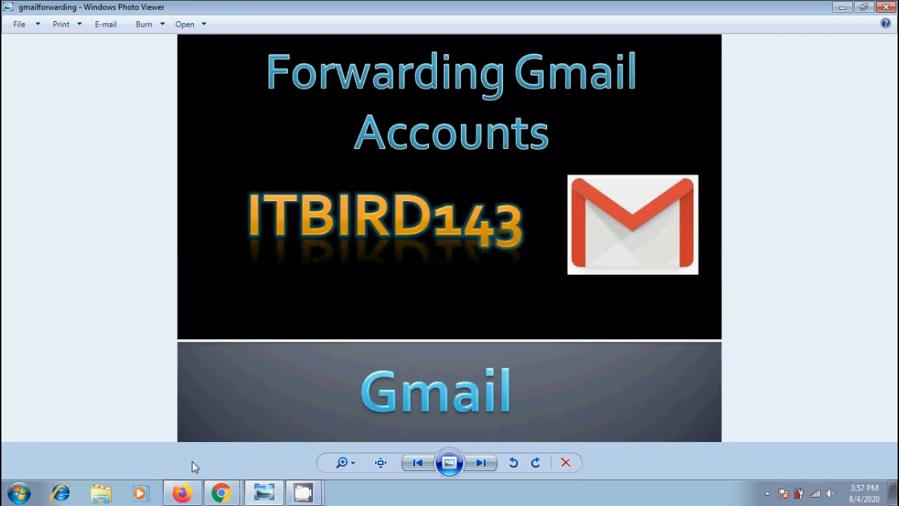
pyautogui.moveTo(847, 9)
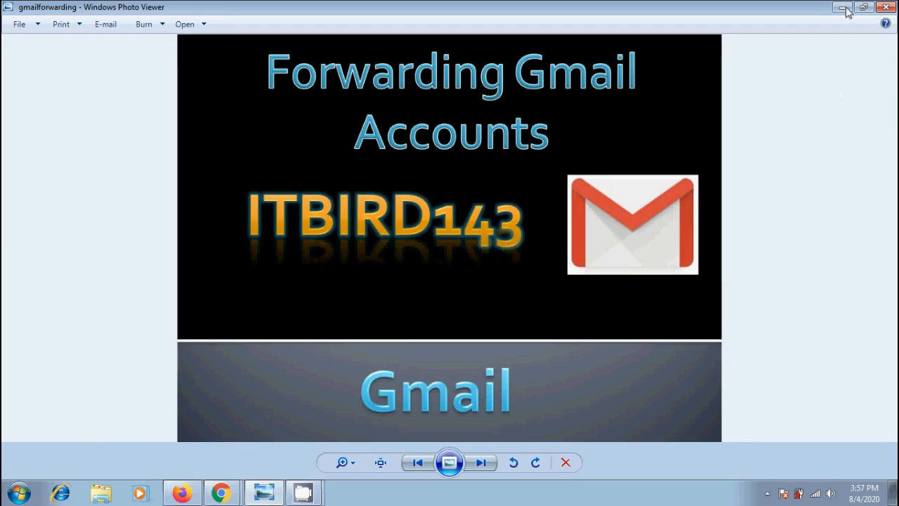